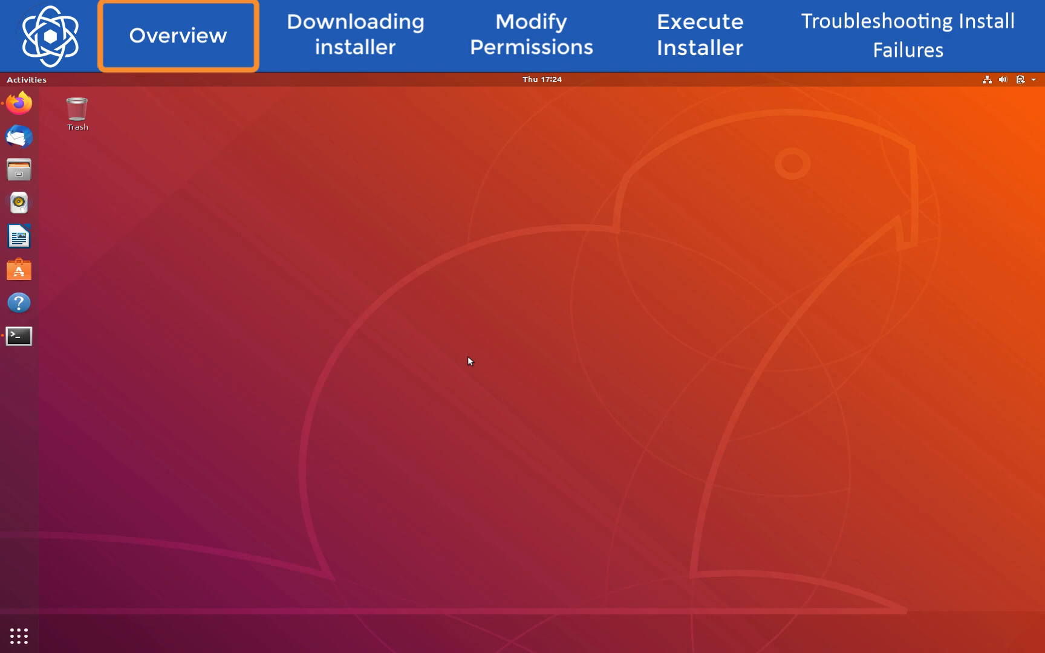
- Copy the Linux Server Installer download link from Sophos Central's Protect Devices page in Firefox
{"action": "left_click", "coordinate": [353, 31]}
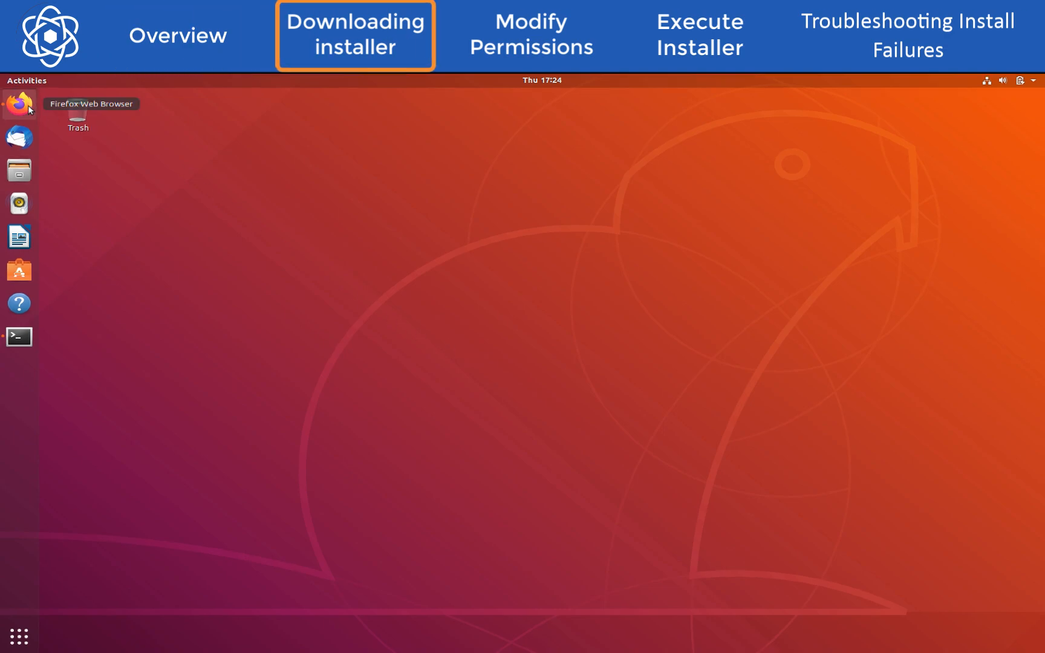
{"action": "left_click", "coordinate": [20, 104]}
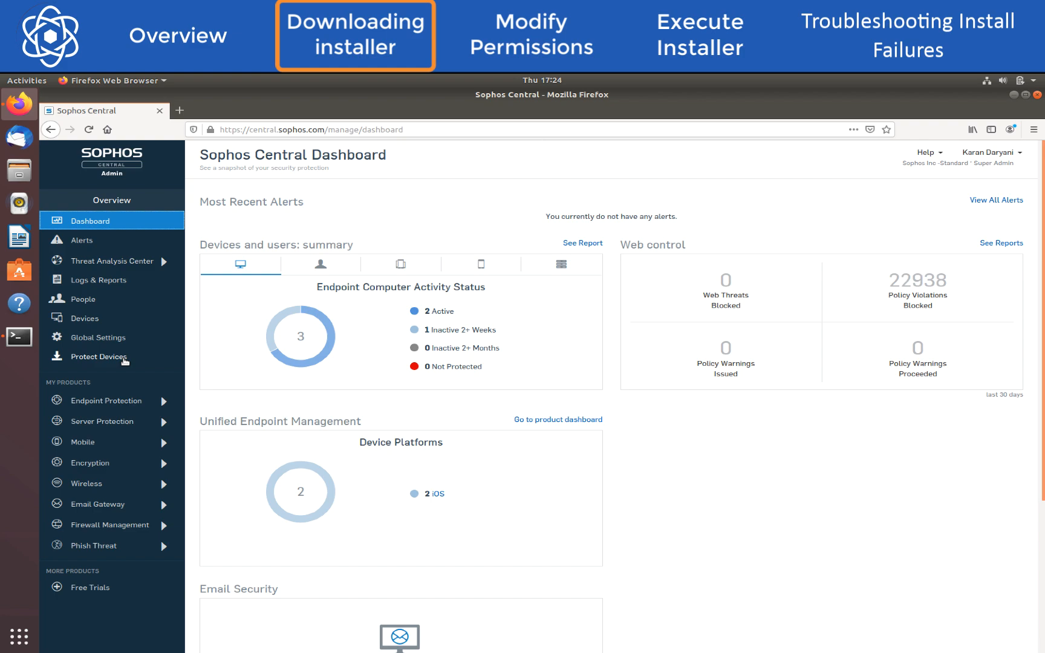
{"action": "left_click", "coordinate": [99, 357]}
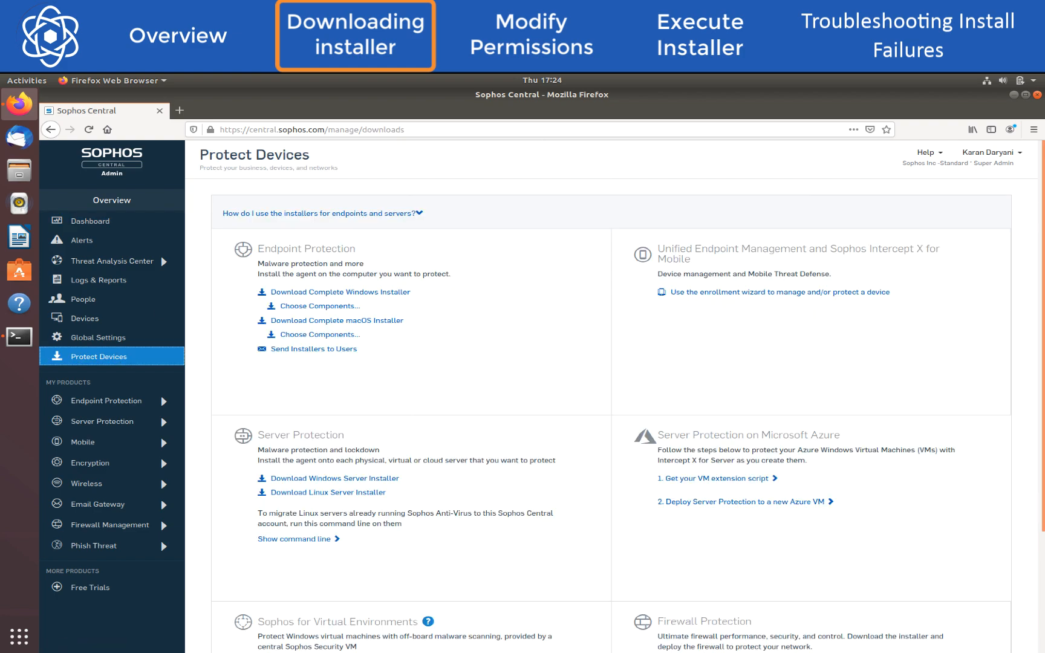
{"action": "mouse_move", "coordinate": [378, 496]}
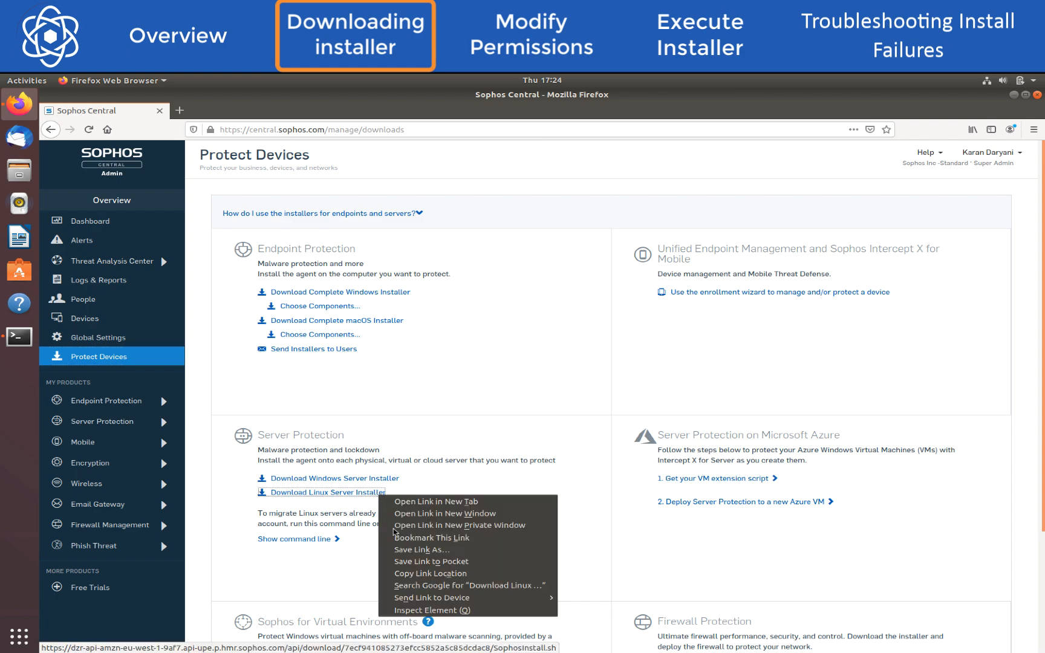
{"action": "left_click", "coordinate": [417, 580]}
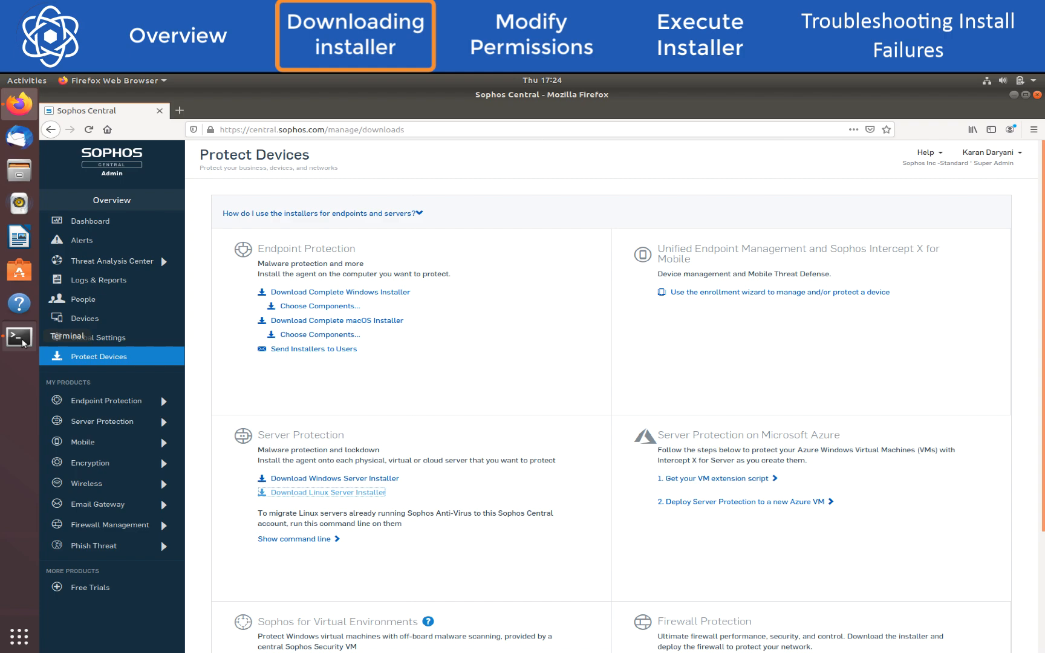
- Become root with sudo su and wget the copied Sophos installer URL into the home folder
{"action": "left_click", "coordinate": [18, 337]}
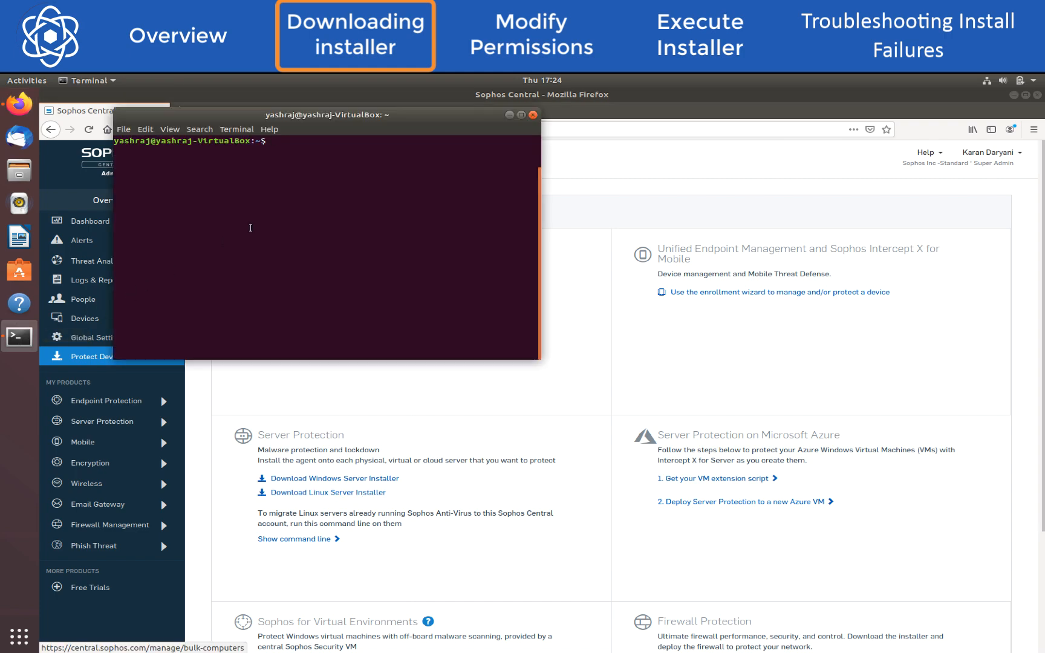
{"action": "type", "text": "sudo"}
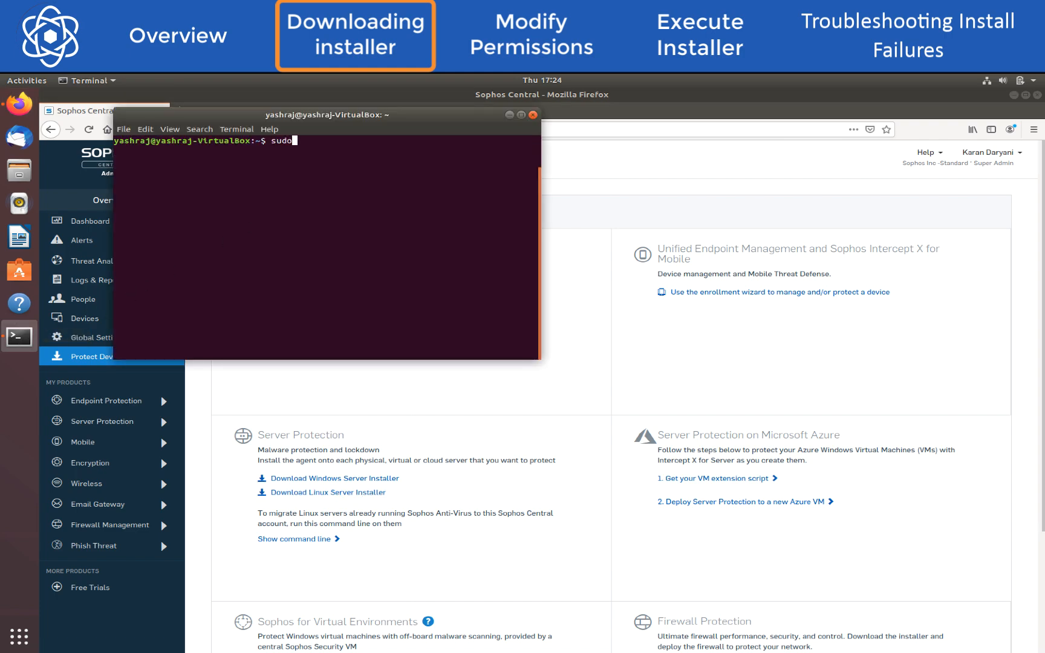
{"action": "type", "text": "su"}
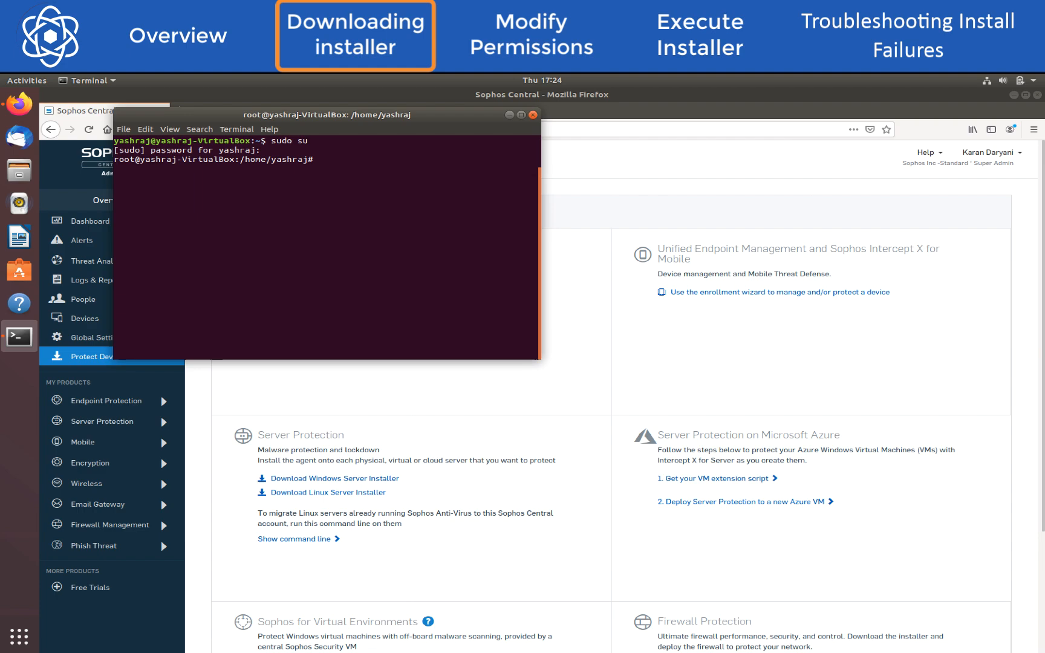
{"action": "type", "text": "wget"}
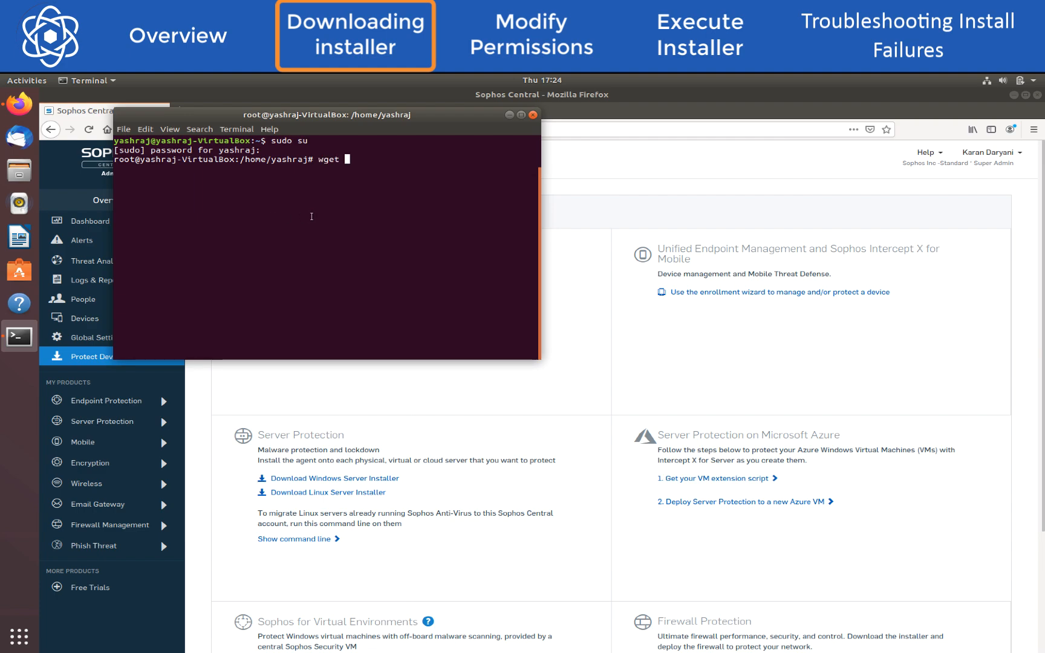
{"action": "type", "text": "https://dzr-api-amzn-eu-west-1-9af7.api-upe.p.hmr.sophos.com/api/download/7ecf941085273efcc5852a5c85dcdac8/SophosInstall.sh"}
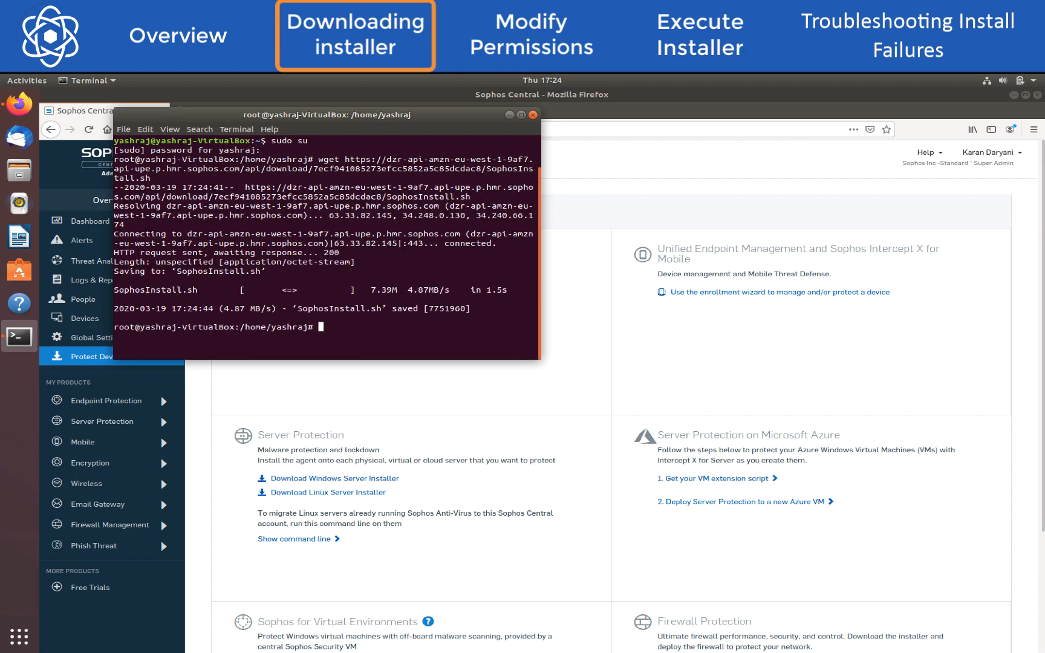
- Make SophosInstall.sh executable with chmod +x
{"action": "type", "text": "chmod"}
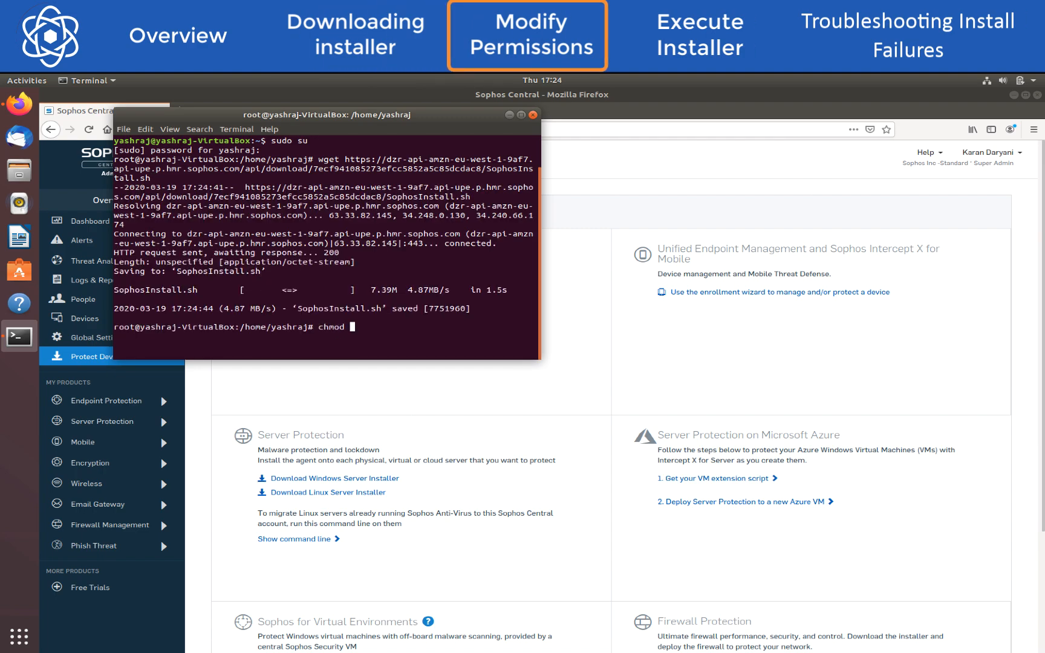
{"action": "type", "text": "+"}
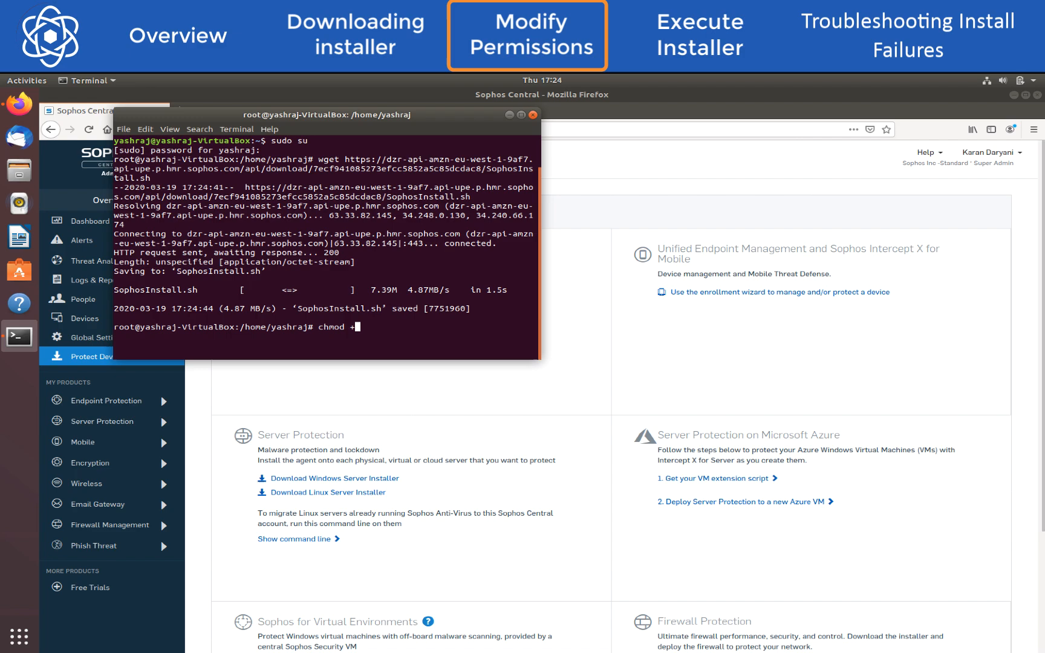
{"action": "type", "text": "x SophosInstall.sh"}
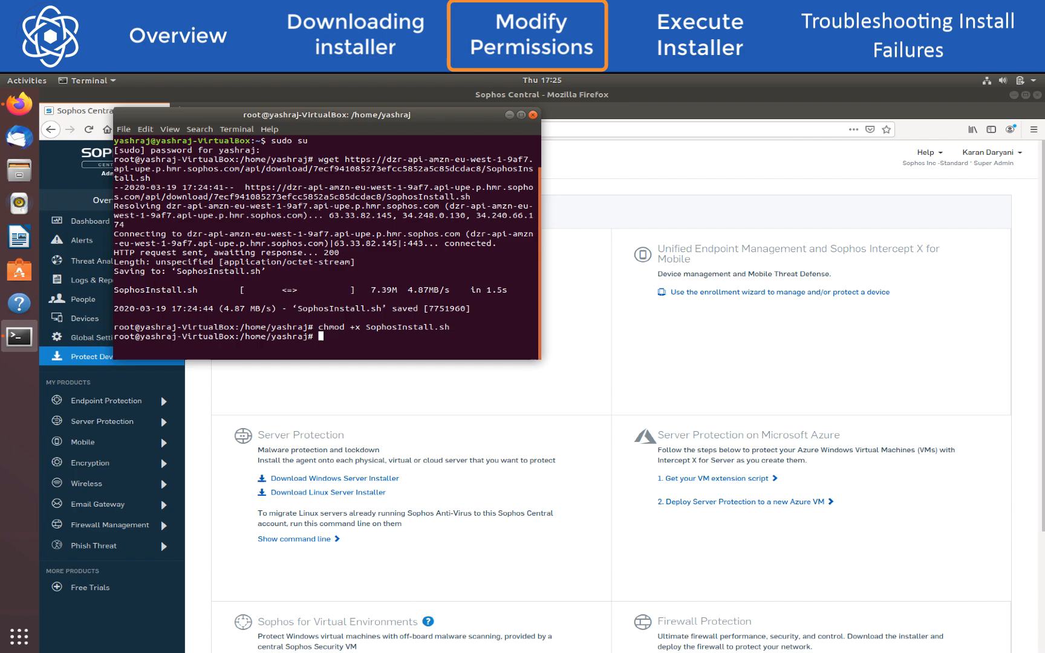
{"action": "type", "text": "./"}
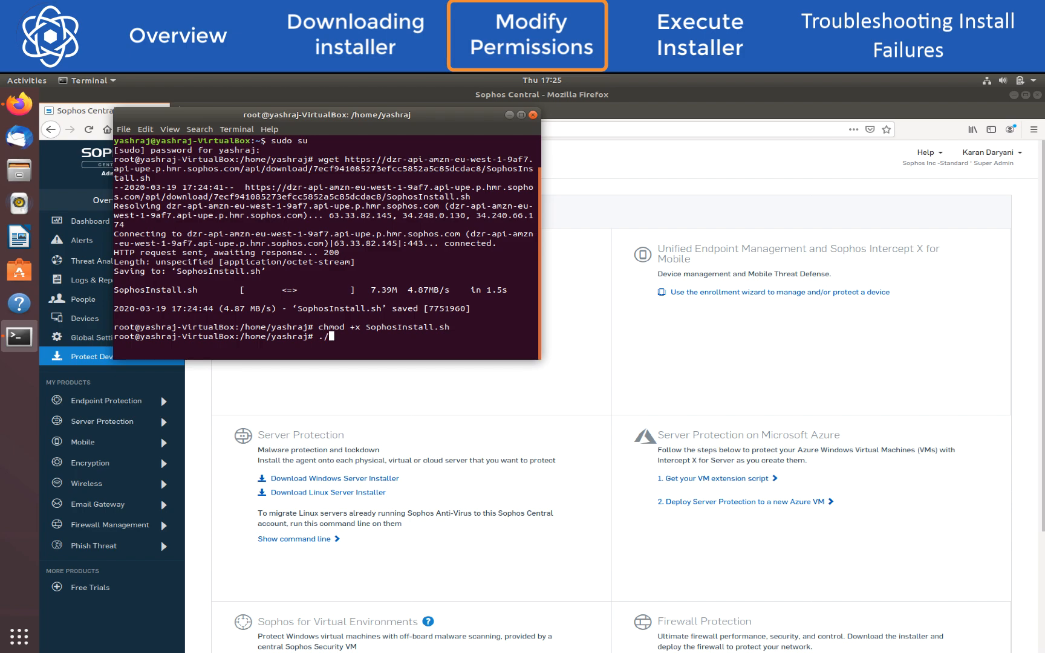
- Run ./SophosInstall.sh until it reports the machine is managed by Sophos Central
{"action": "type", "text": "SophosInstall.sh"}
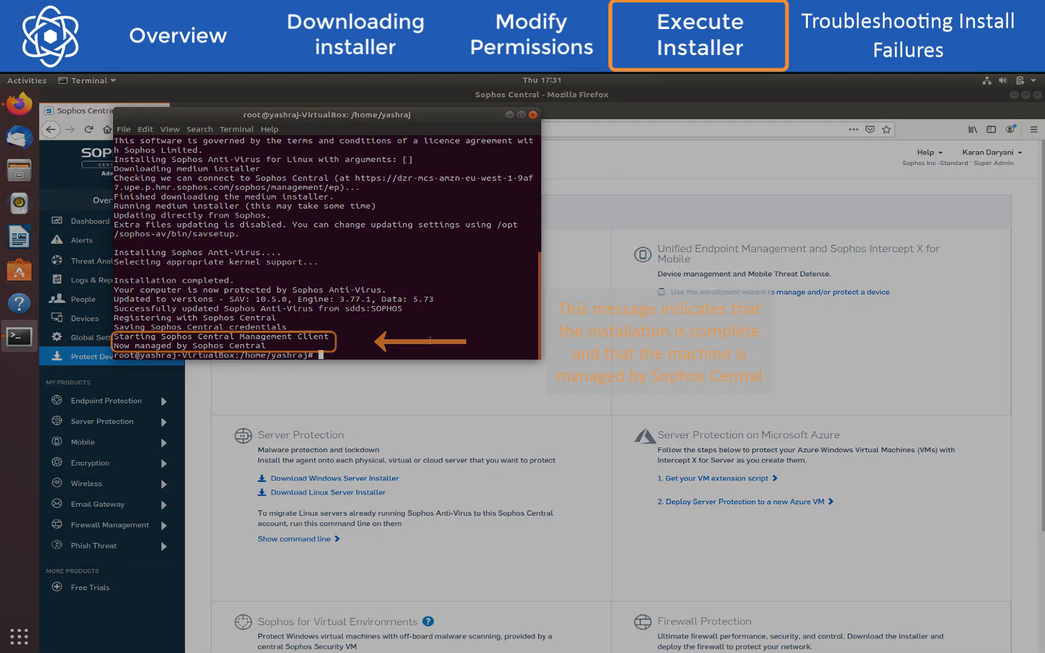
- In a fresh root shell, list SophosInstall.sh with ls -la to confirm its execute permissions
{"action": "left_click", "coordinate": [908, 34]}
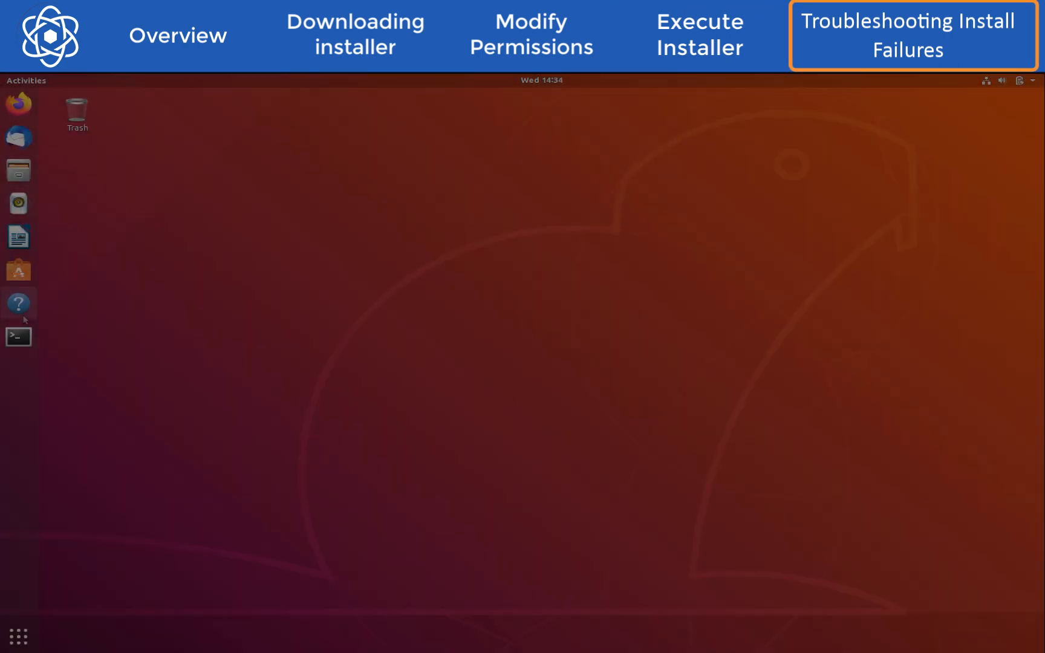
{"action": "left_click", "coordinate": [18, 337]}
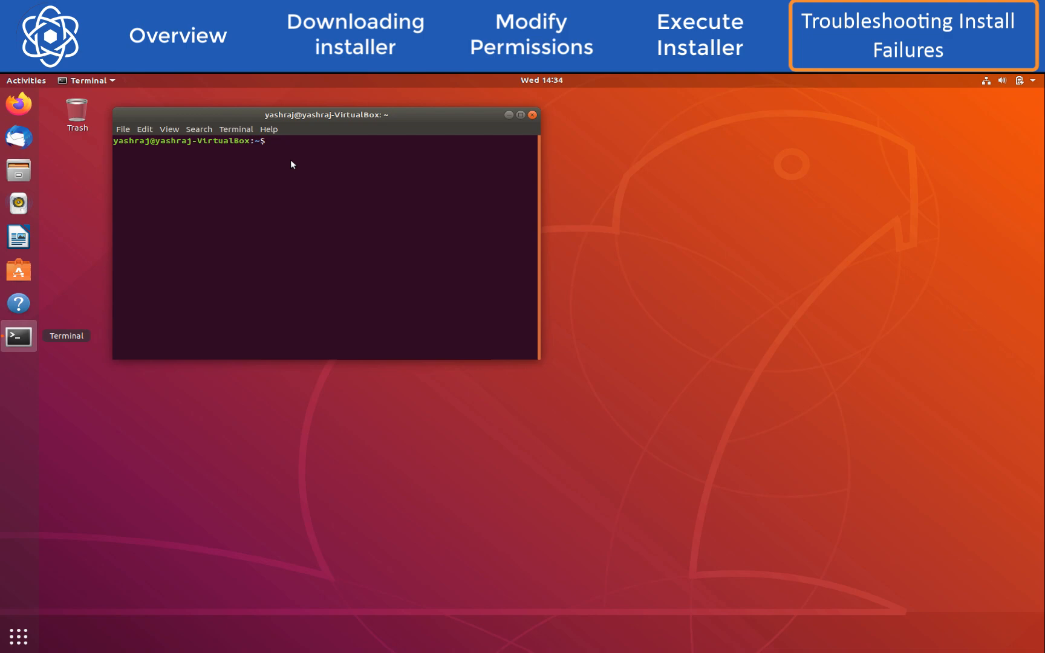
{"action": "type", "text": "sudo su"}
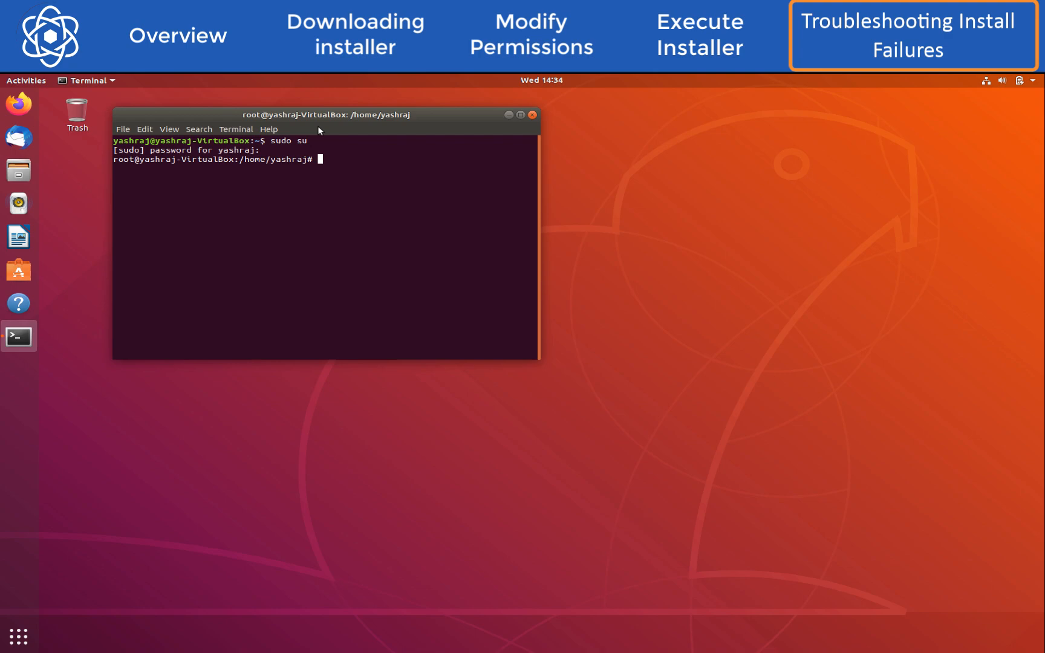
{"action": "type", "text": "l"}
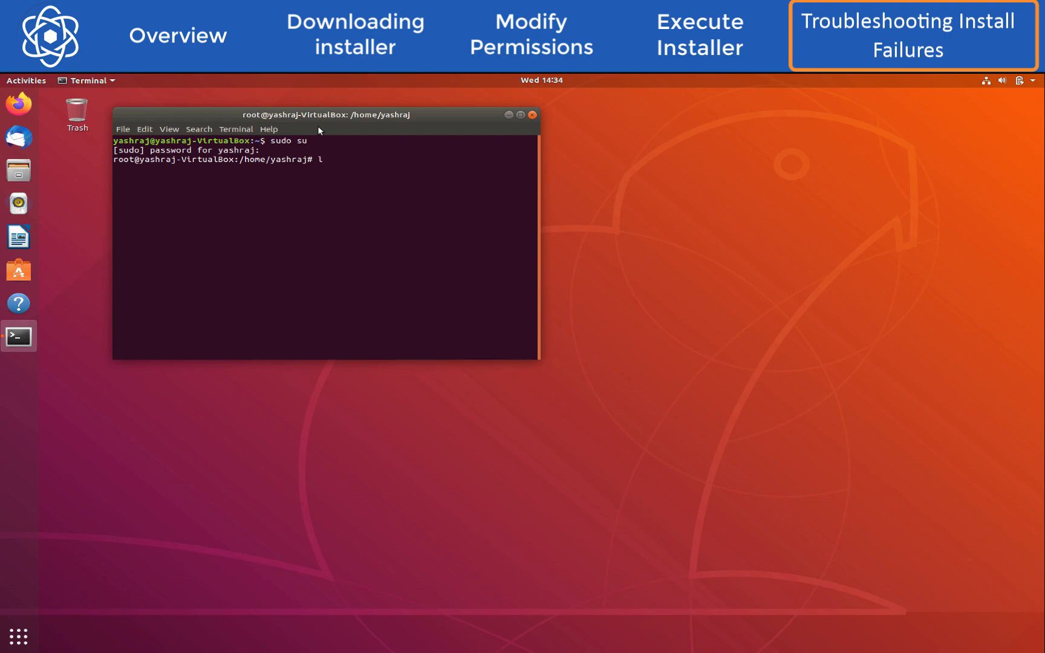
{"action": "type", "text": "s -la SophosInstall.sh"}
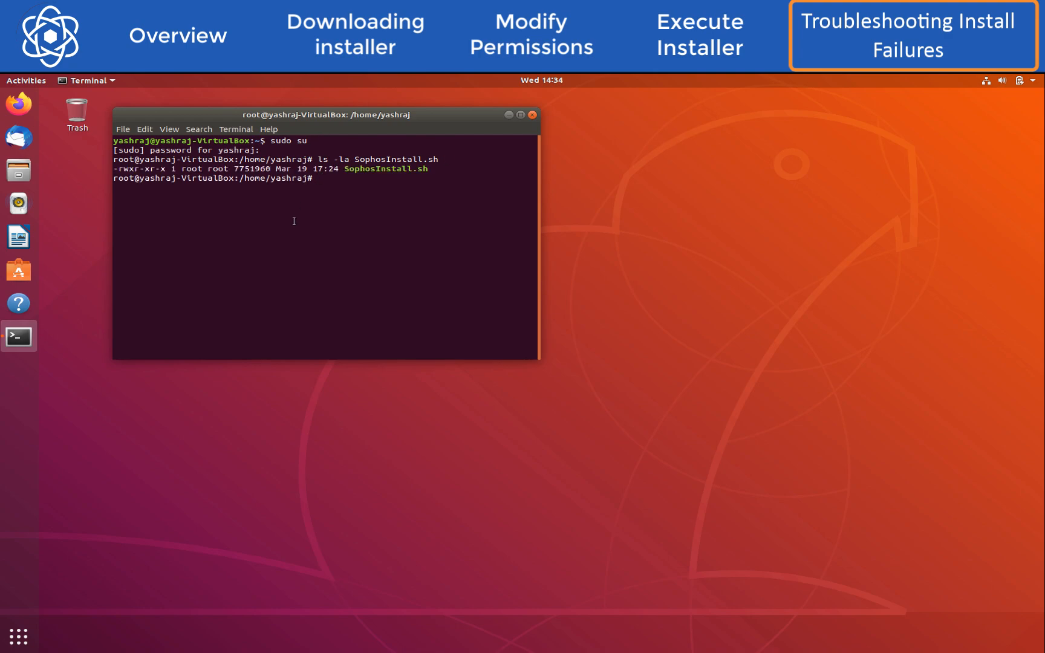
{"action": "type", "text": "chmod"}
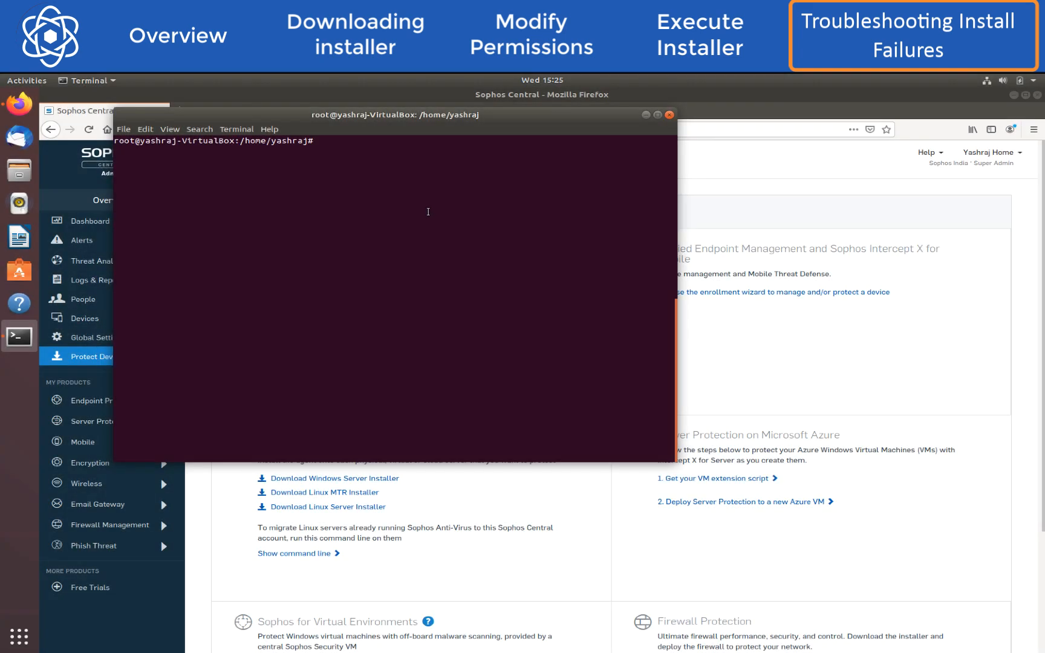
- Run curl -Is against the Sophos Central API URL to test reachability
{"action": "type", "text": "curl -I"}
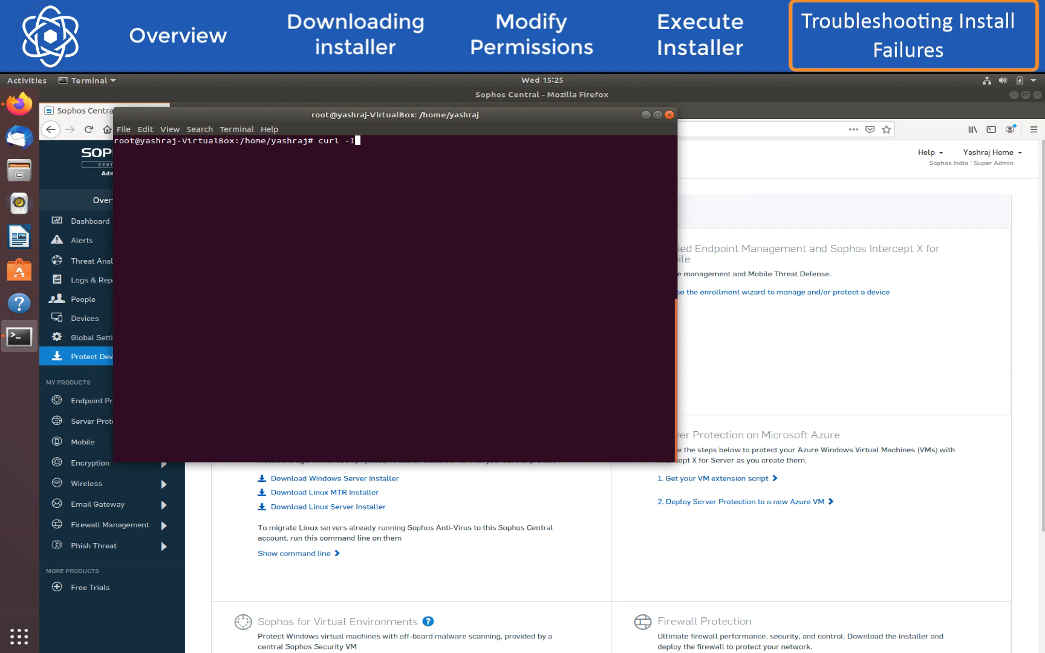
{"action": "type", "text": "s"}
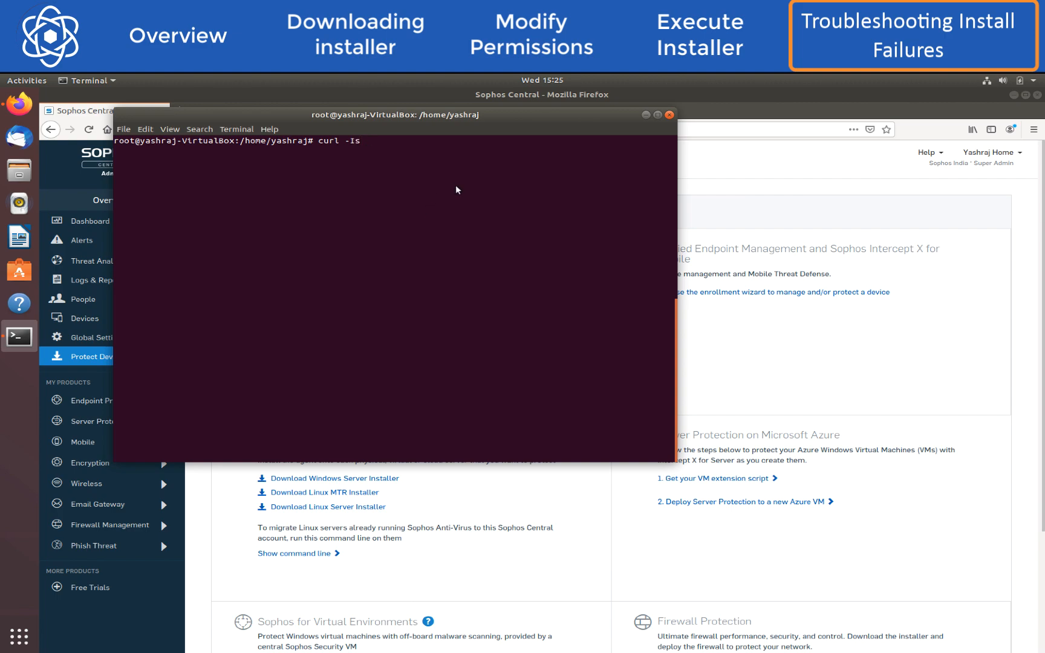
{"action": "type", "text": "https://dzr-api-amzn-us-west-2-fa88.api-upe.p.hmr.sophos.com/api/download/46404f7580a35ca64b320dc37a3f17f3/SophosInstall.sh"}
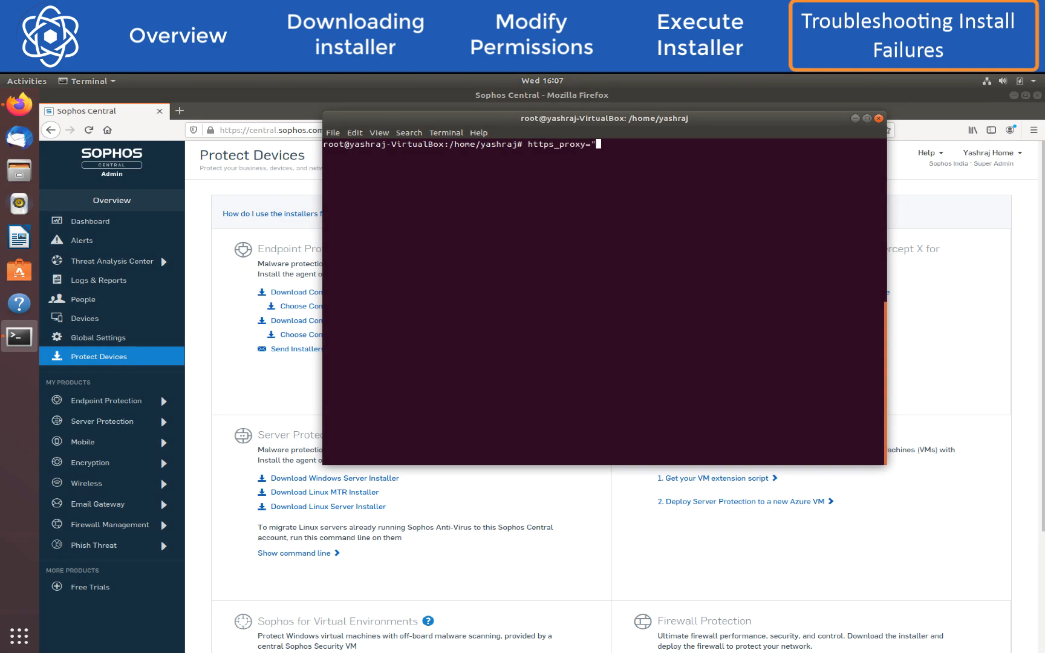
{"action": "type", "text": "http:/"}
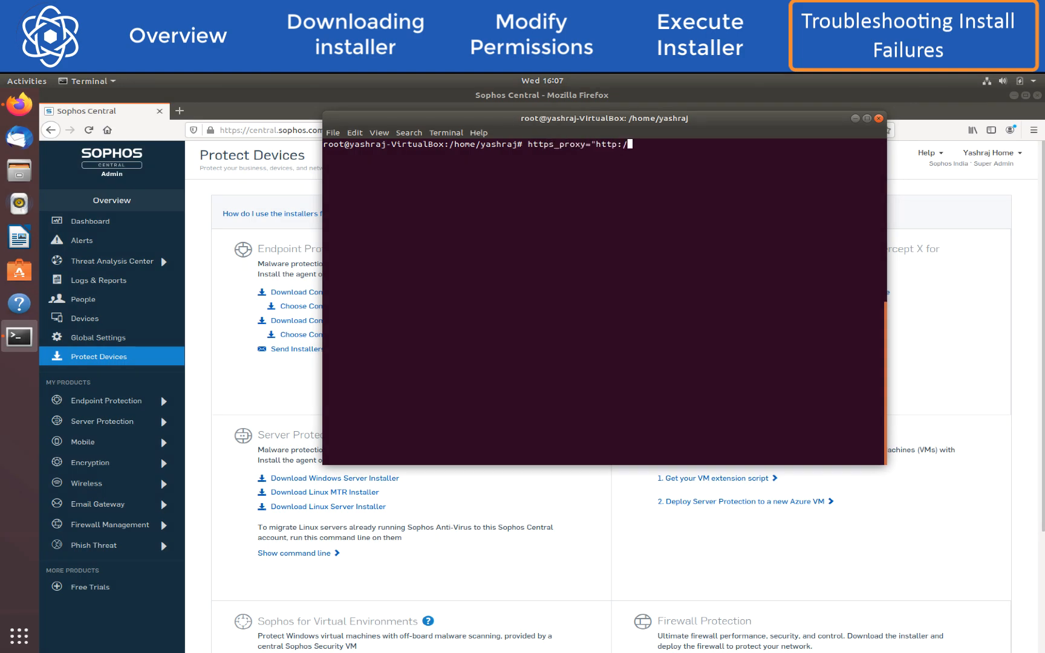
{"action": "type", "text": "/proxy_server"}
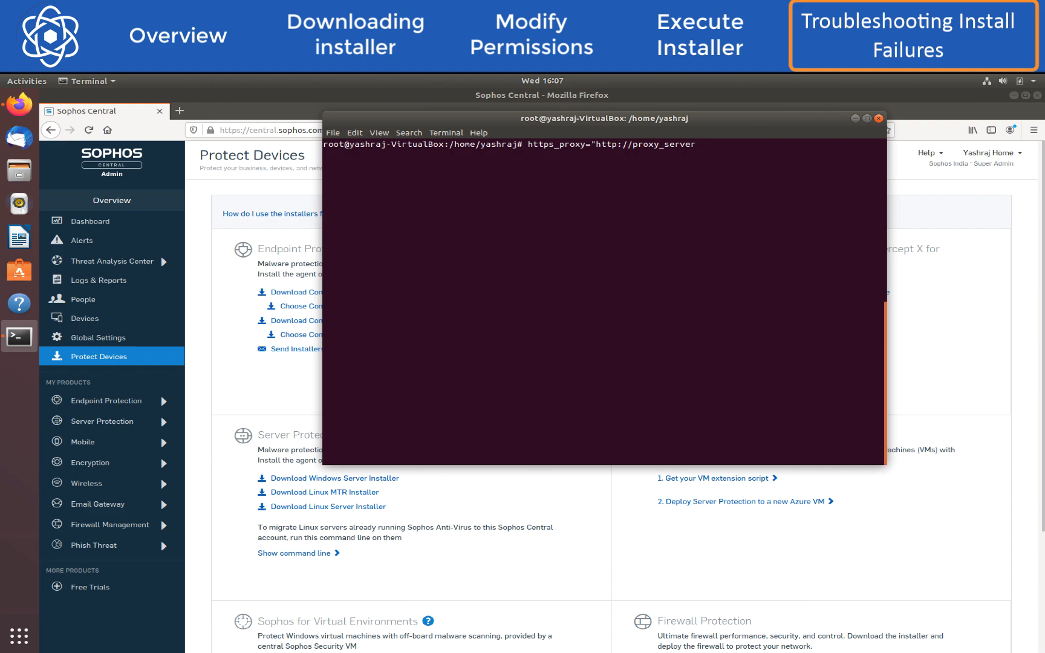
{"action": "type", "text": ":port\" ./SophosInstall.sh"}
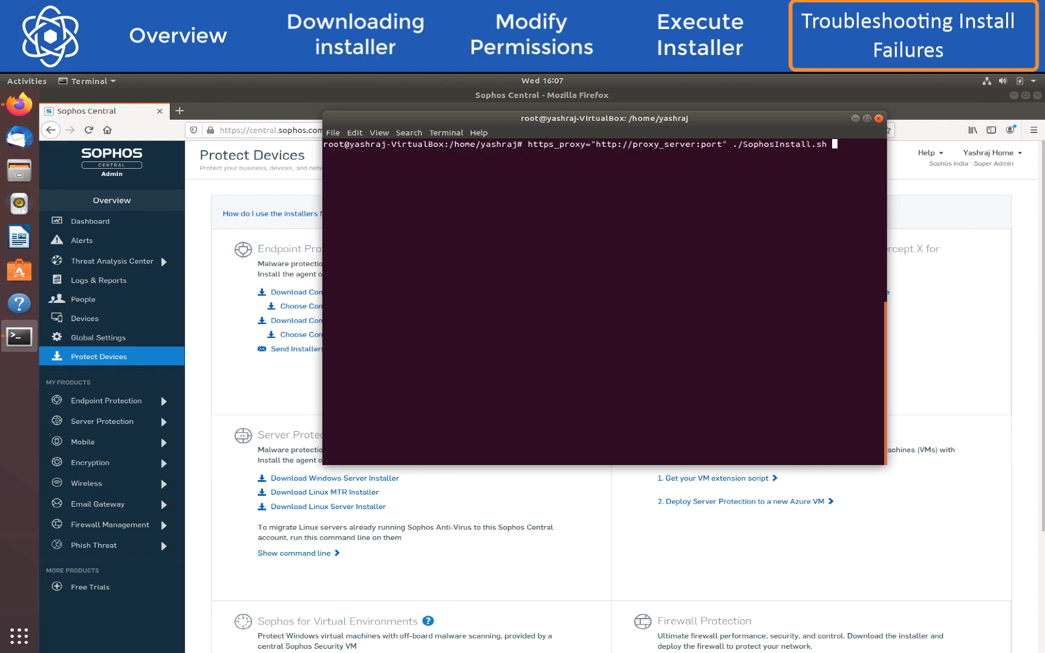